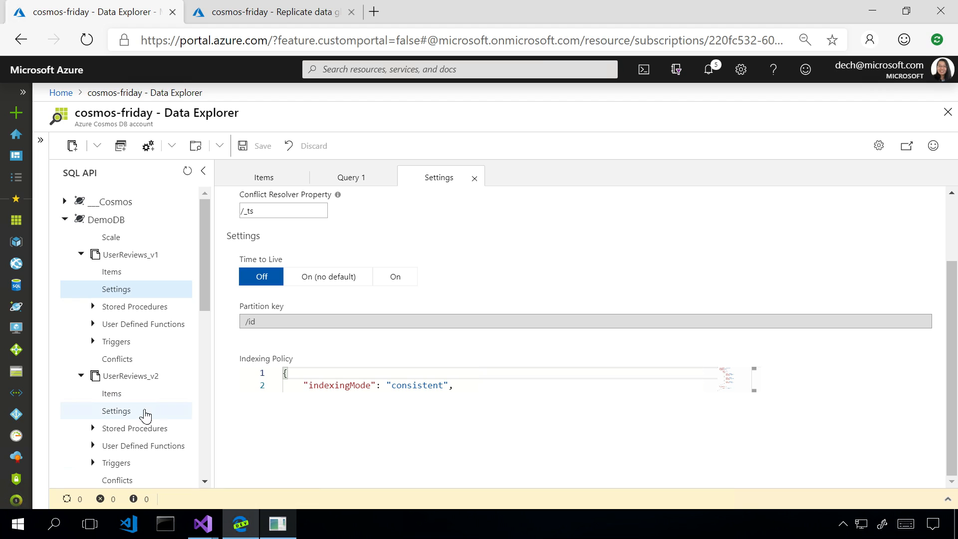
View UserReviews_v2's /username partition key in Settings, then bring the dotnet demo console forward
click(115, 411)
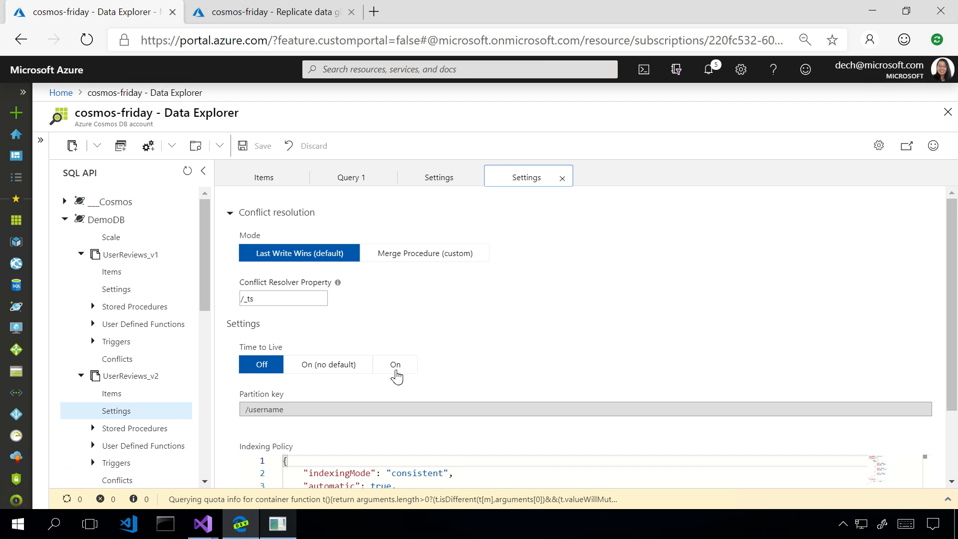
mouse_move(308, 395)
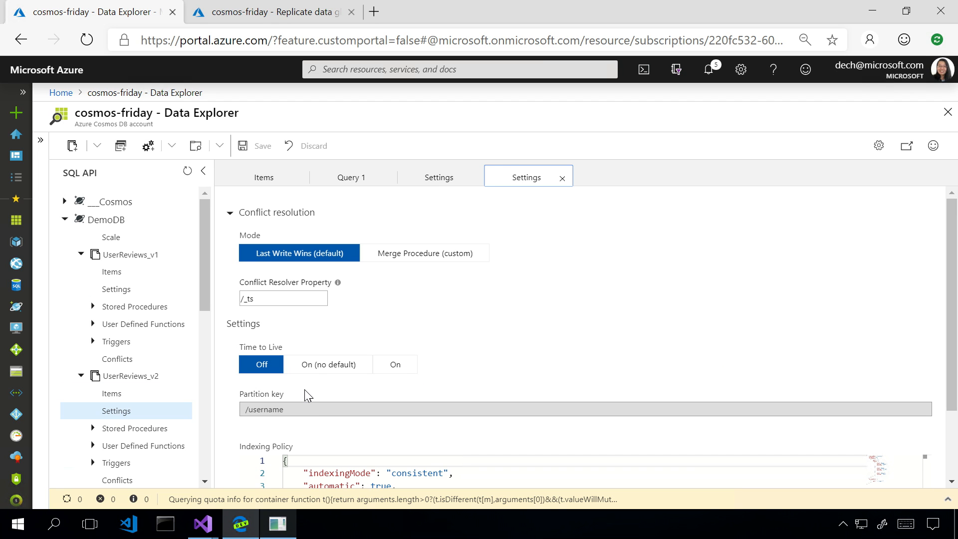
mouse_move(282, 430)
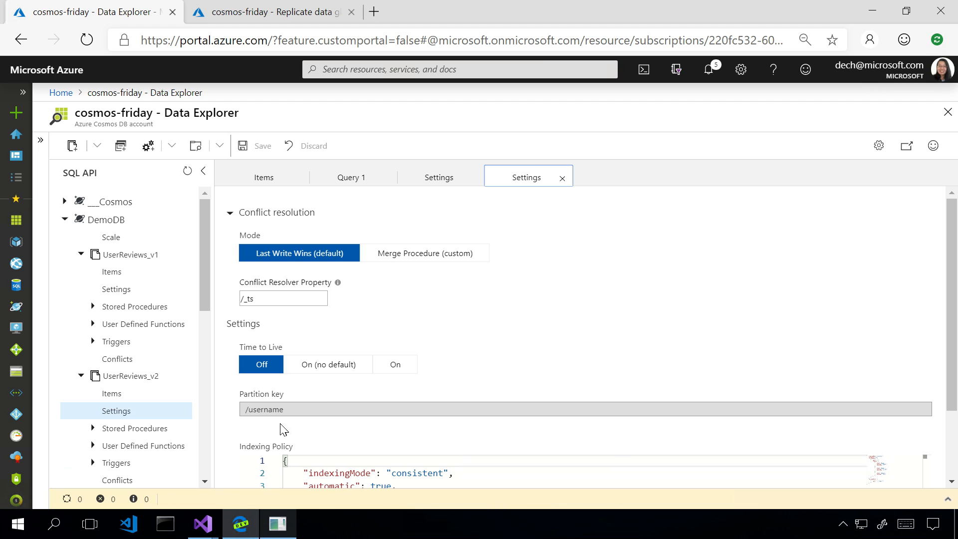
click(277, 523)
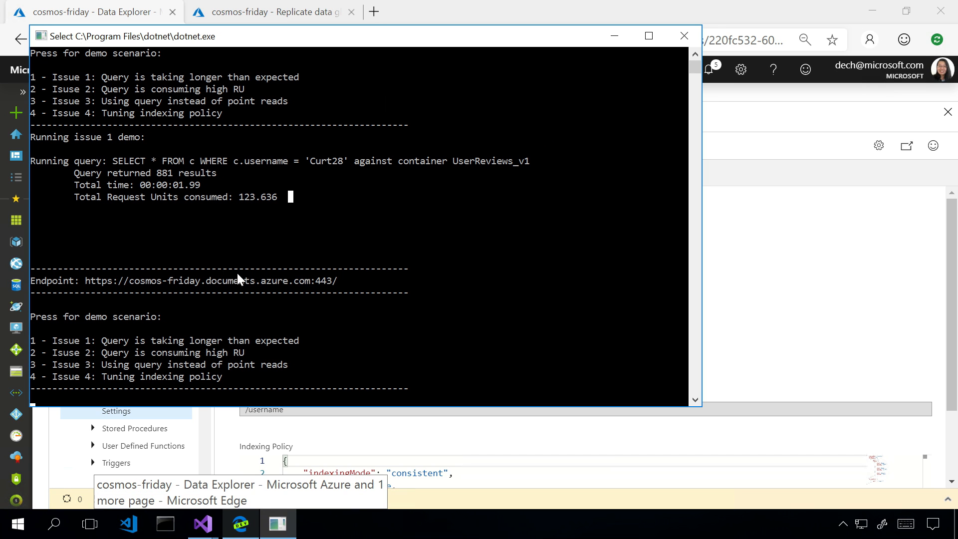
mouse_move(330, 360)
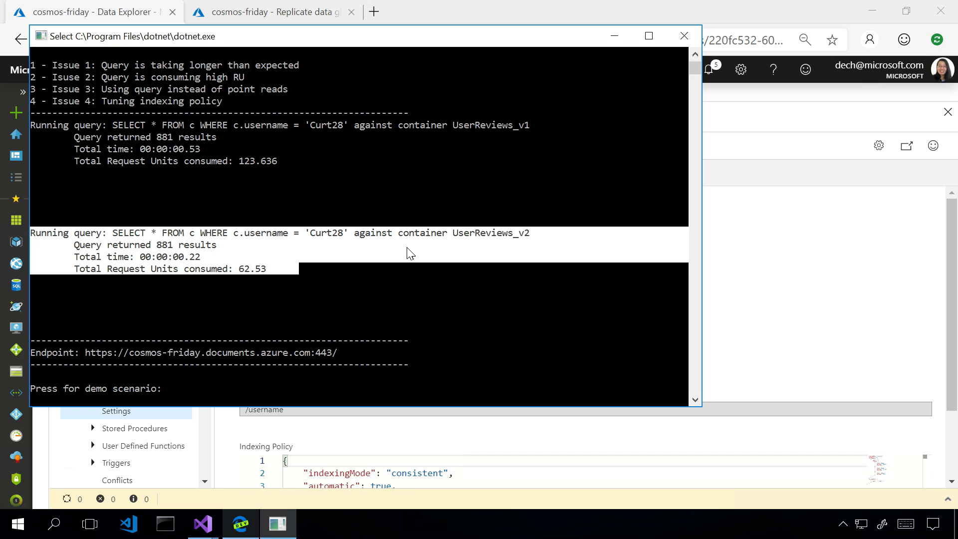
mouse_move(257, 284)
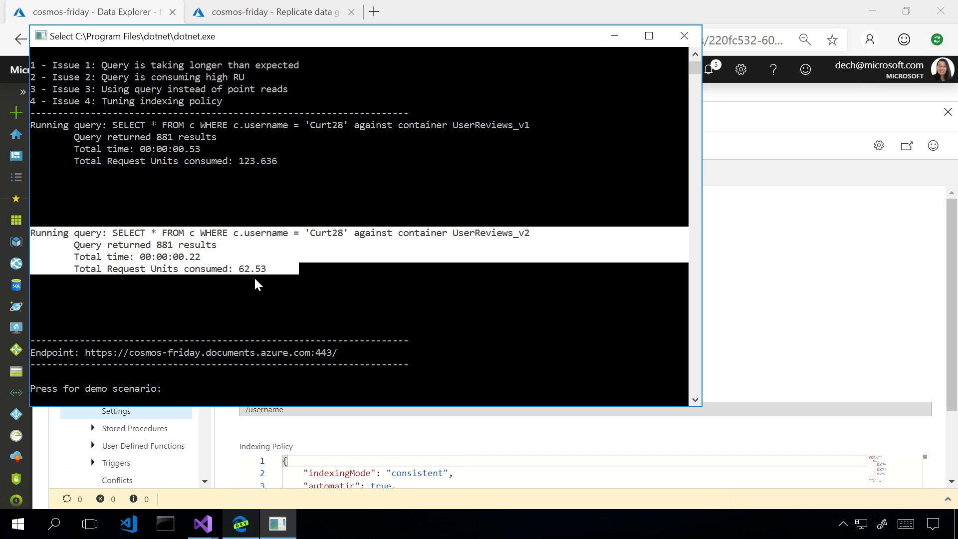